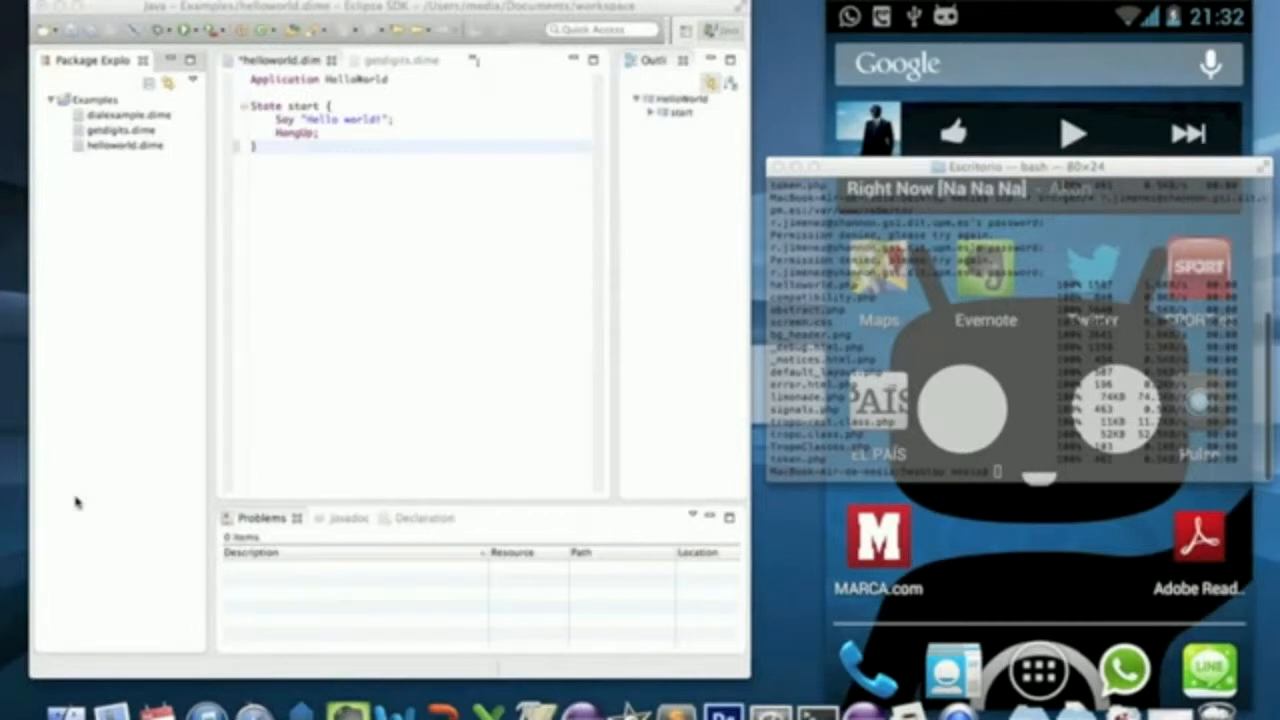
mouse_move(128, 278)
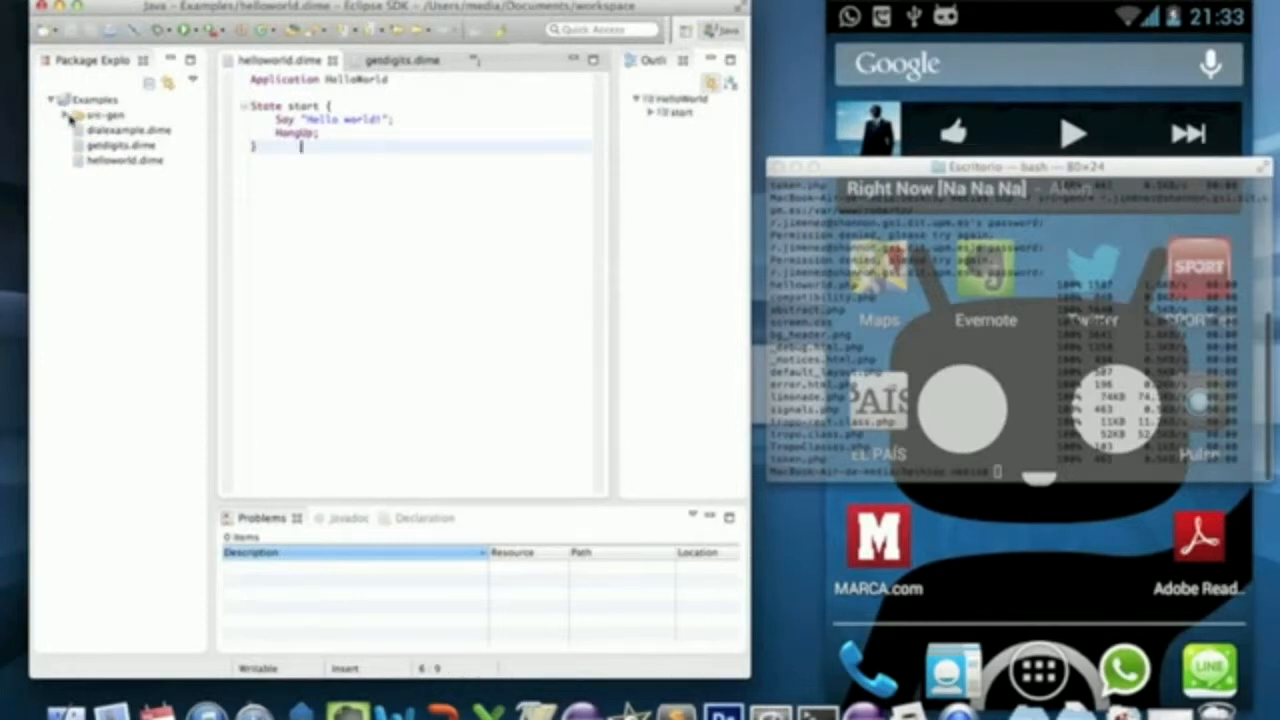
Step: Expand src-gen to reveal res, helloworld.php and token.php, then bring up its context actions
click(72, 128)
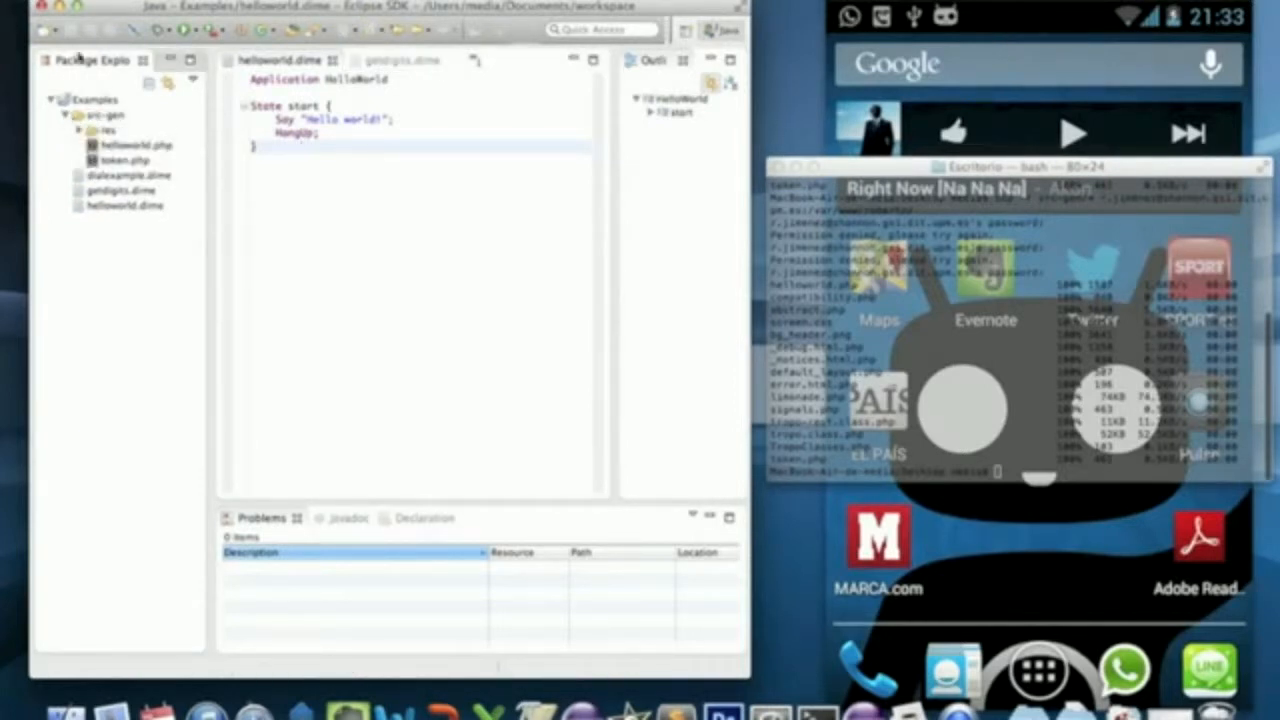
click(100, 114)
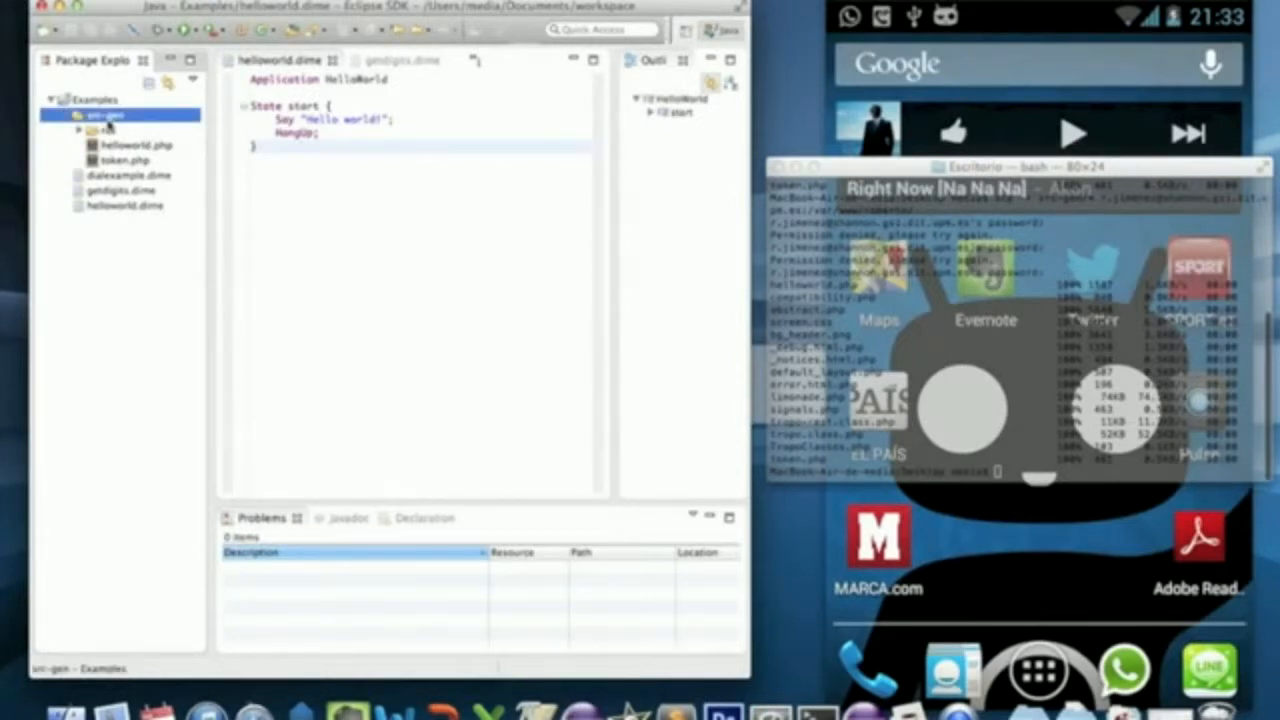
right_click(96, 114)
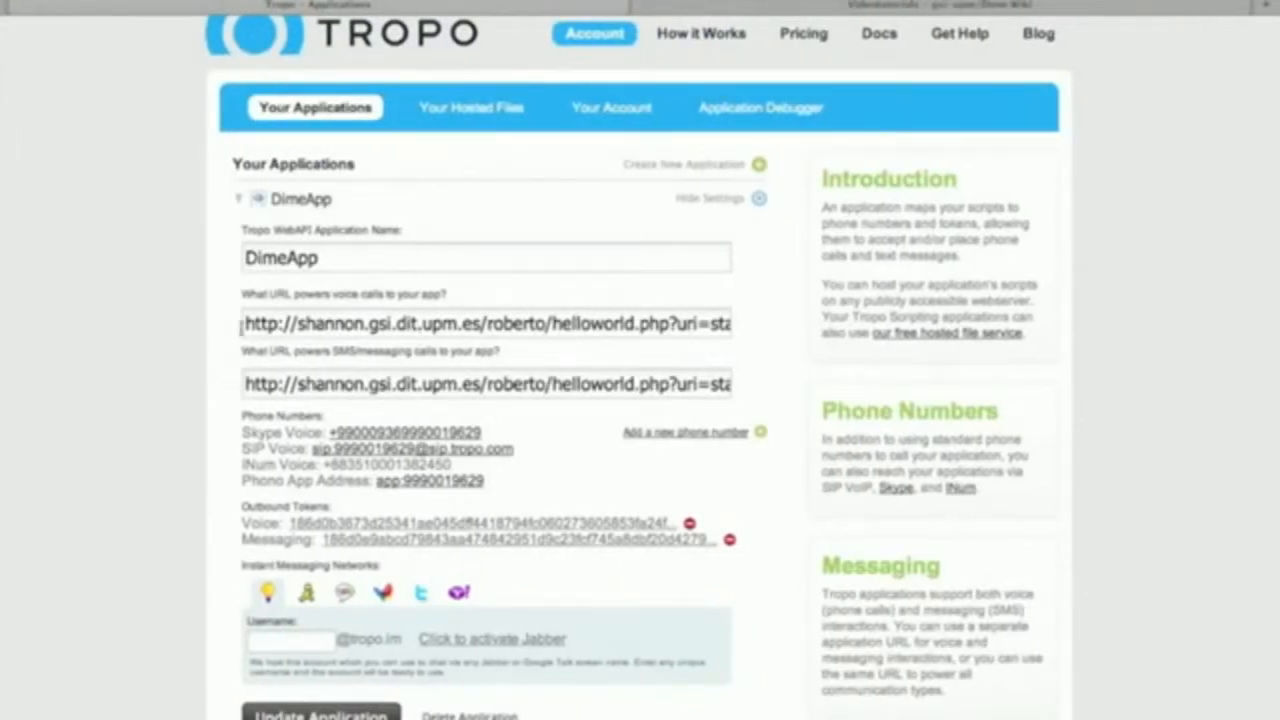
triple_click(484, 324)
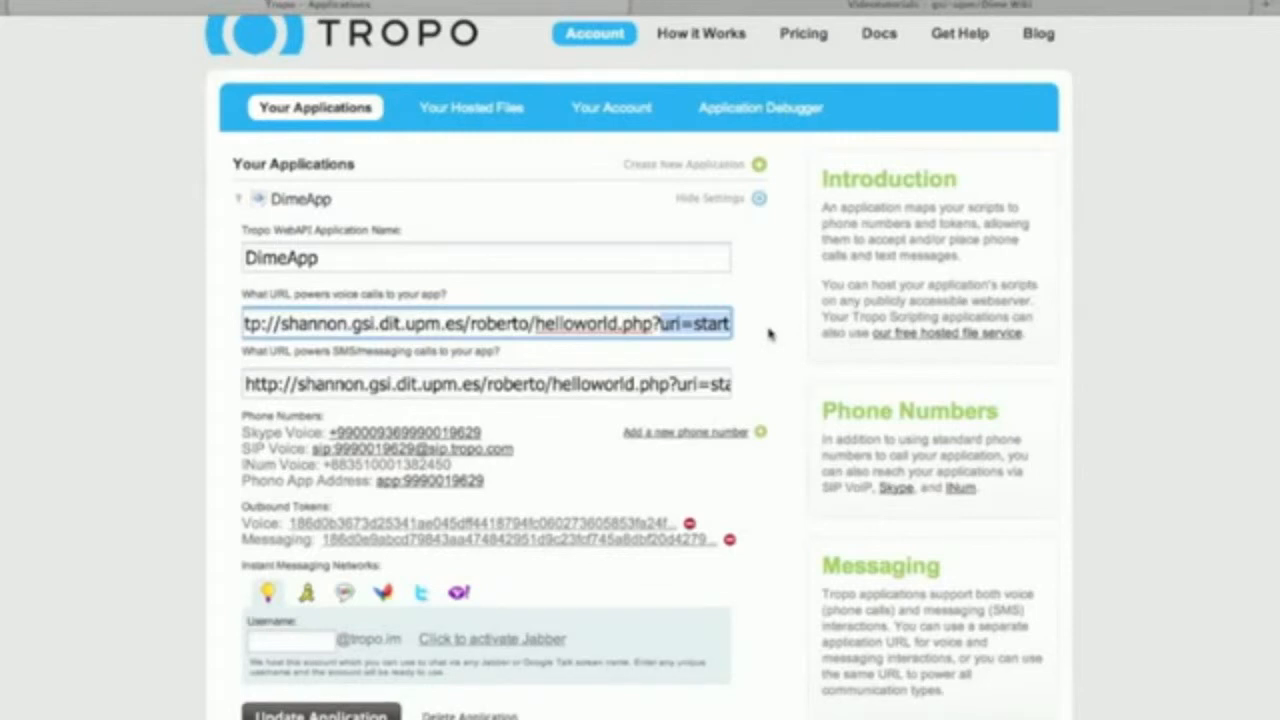
mouse_move(770, 318)
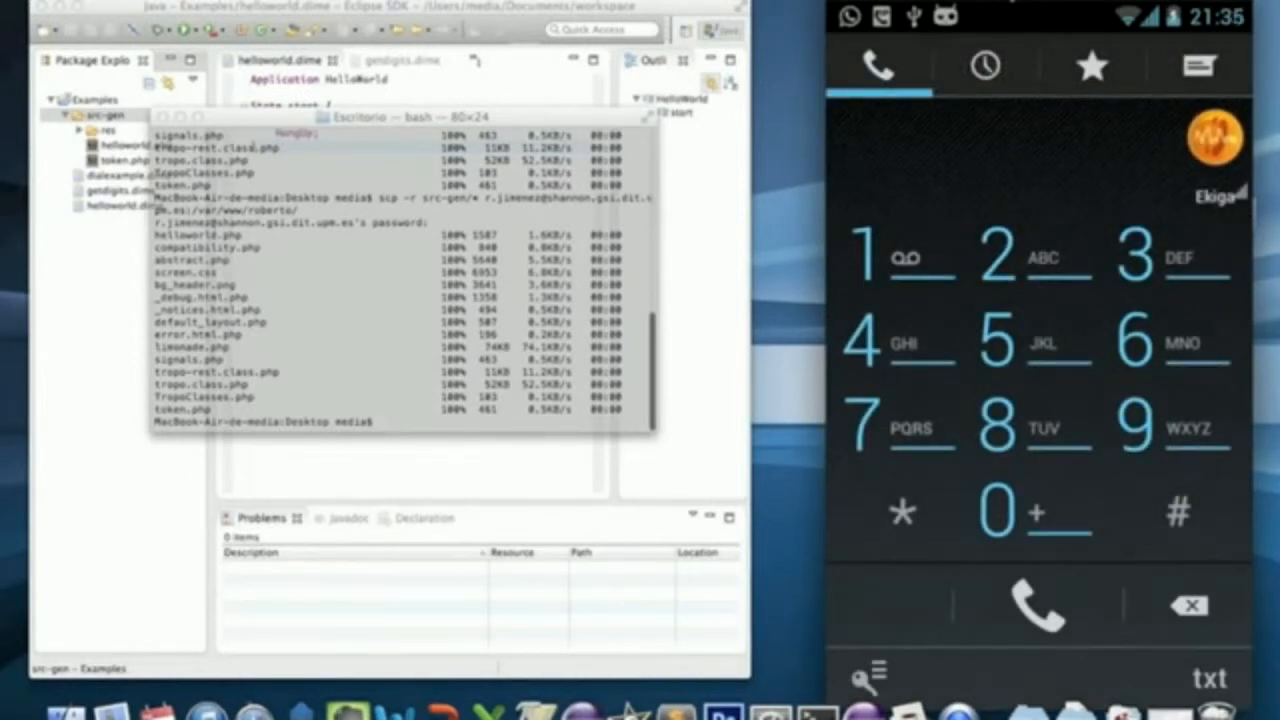
Step: From Recents, place a SIP call to DimeAPP and hang up after four seconds
click(984, 66)
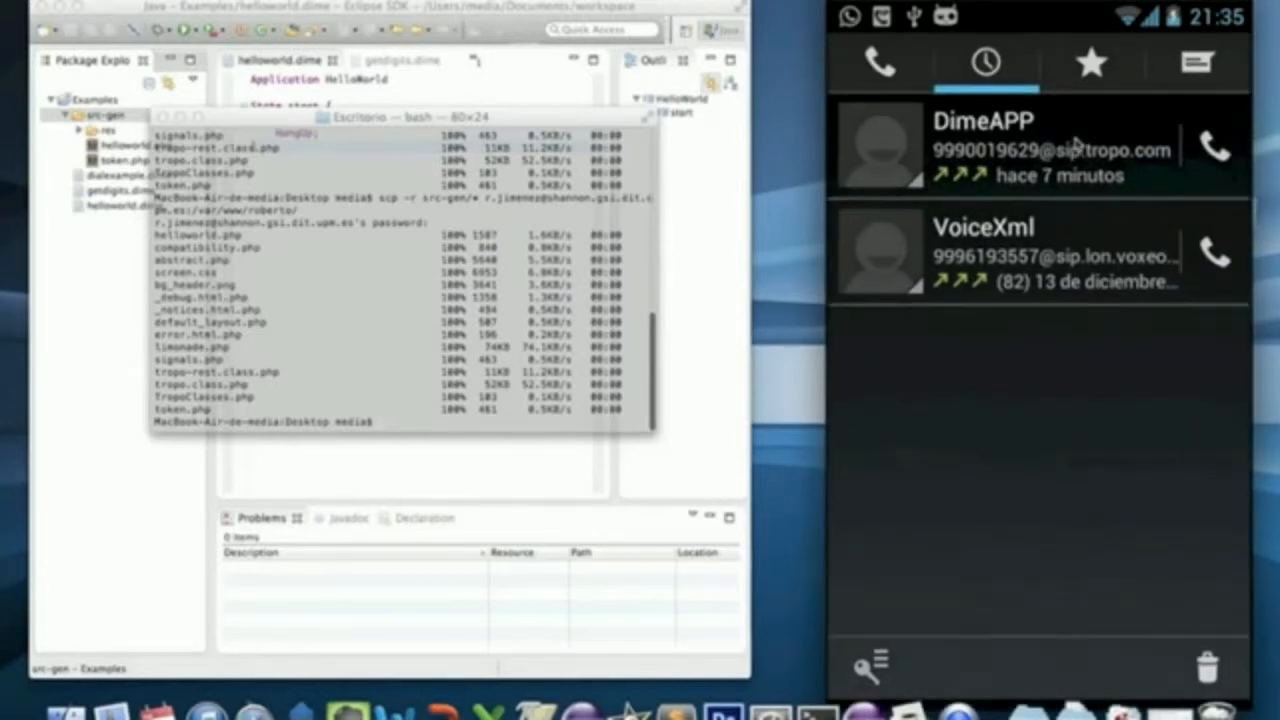
click(1212, 144)
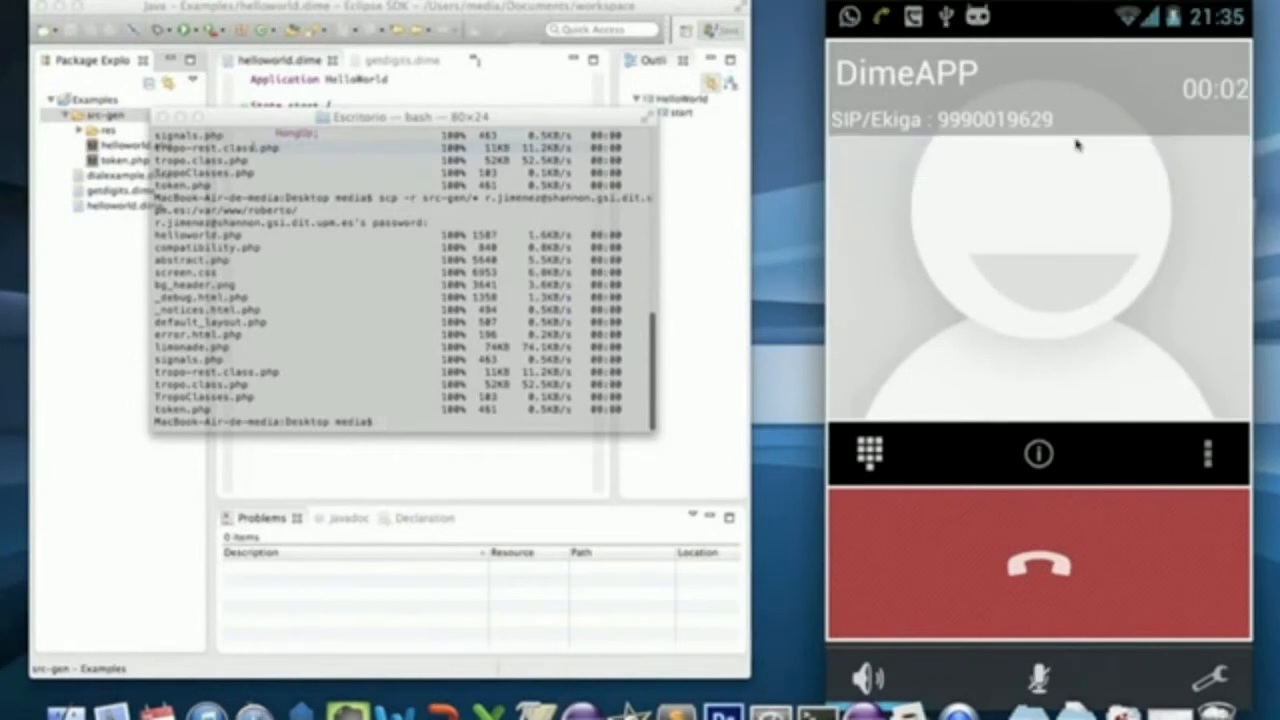
click(1040, 564)
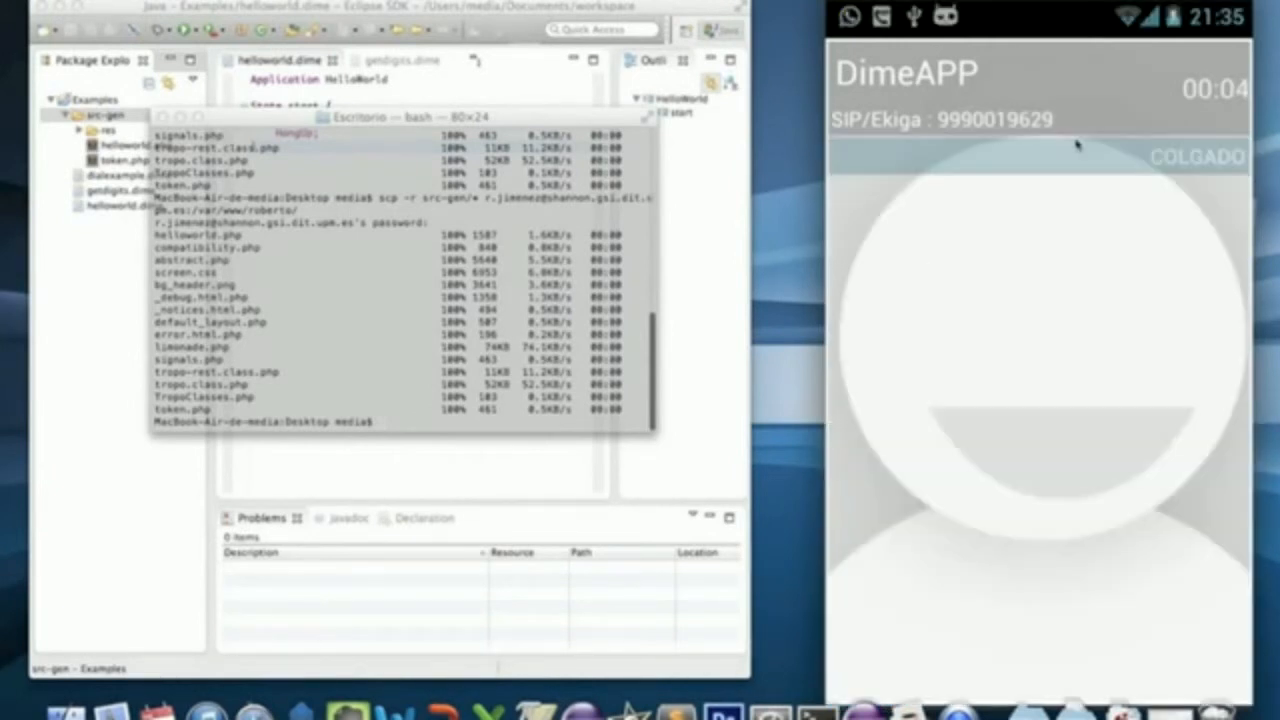